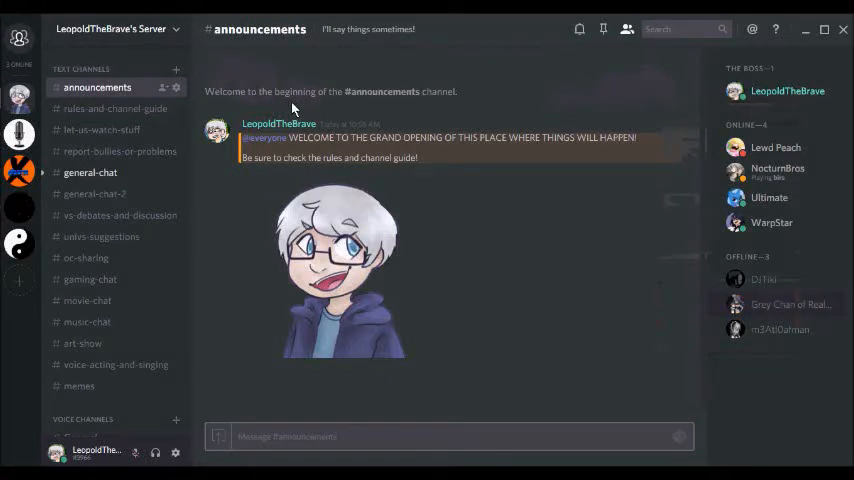
mouse_move(18, 134)
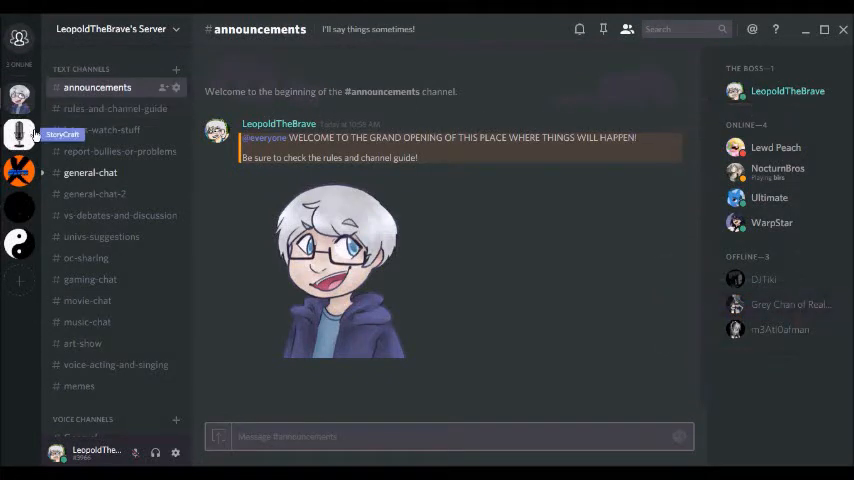
- View channels from #rules-and-channel-guide through #general-chat-2, #vs-debates-and-discussion and #univs-suggestions
click(115, 108)
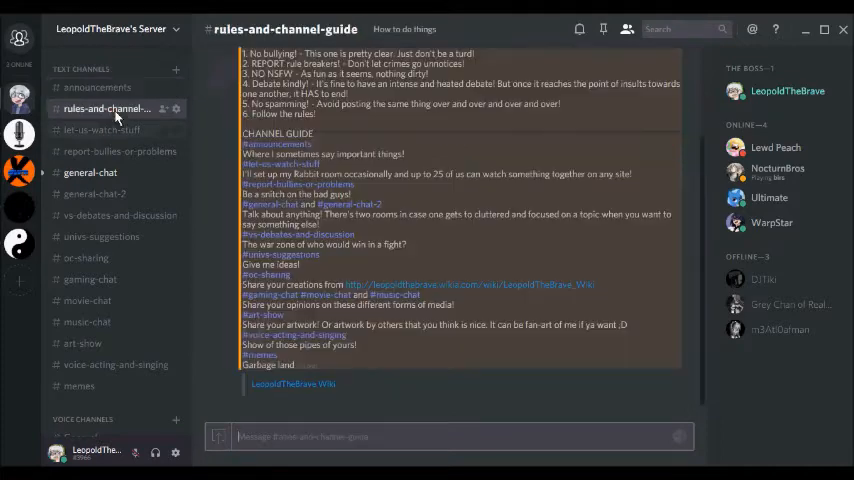
click(101, 130)
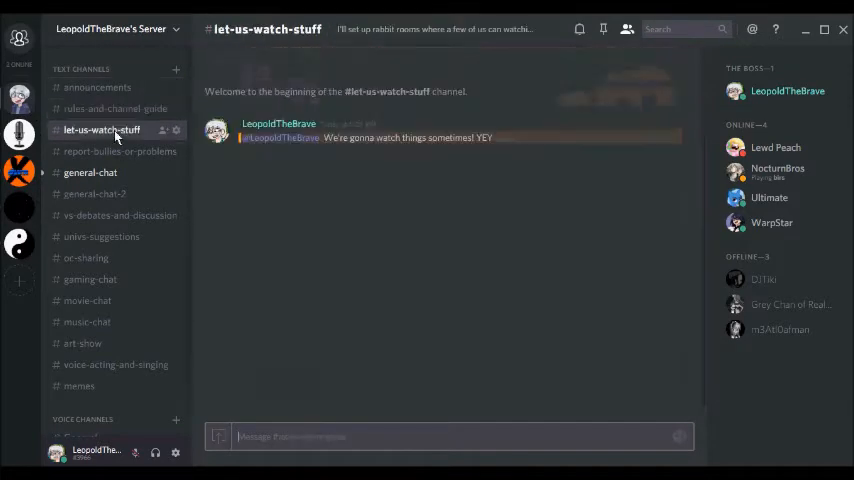
click(107, 151)
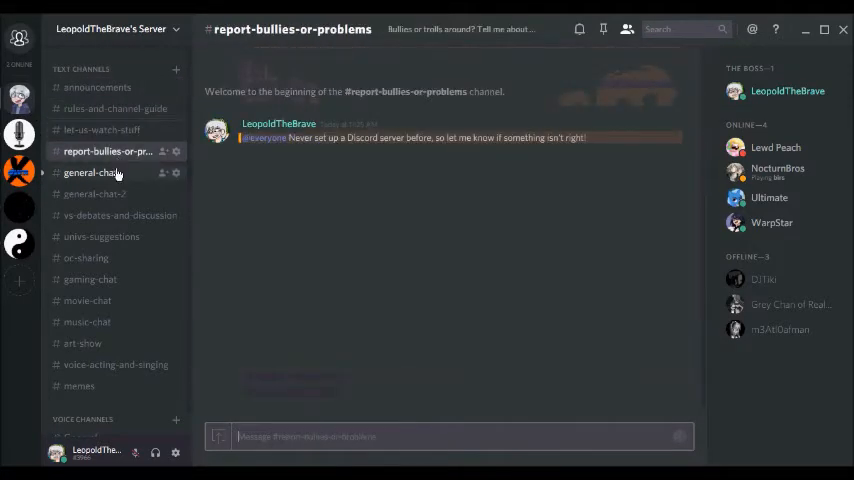
click(91, 172)
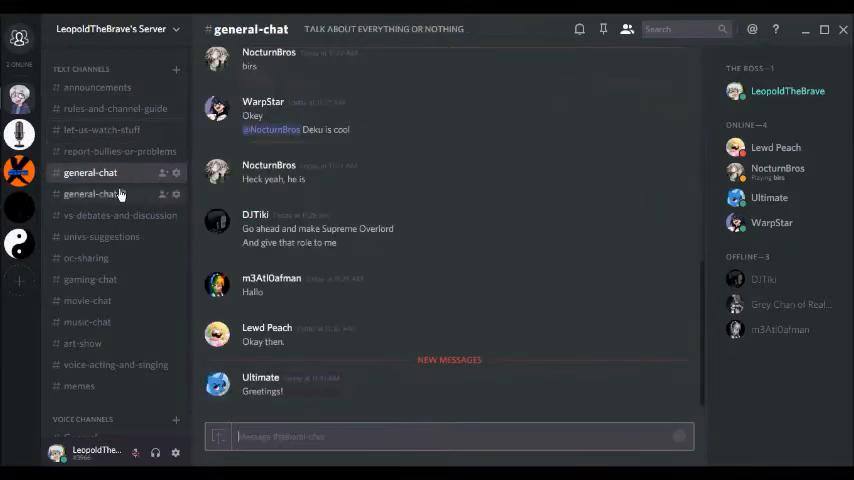
click(91, 194)
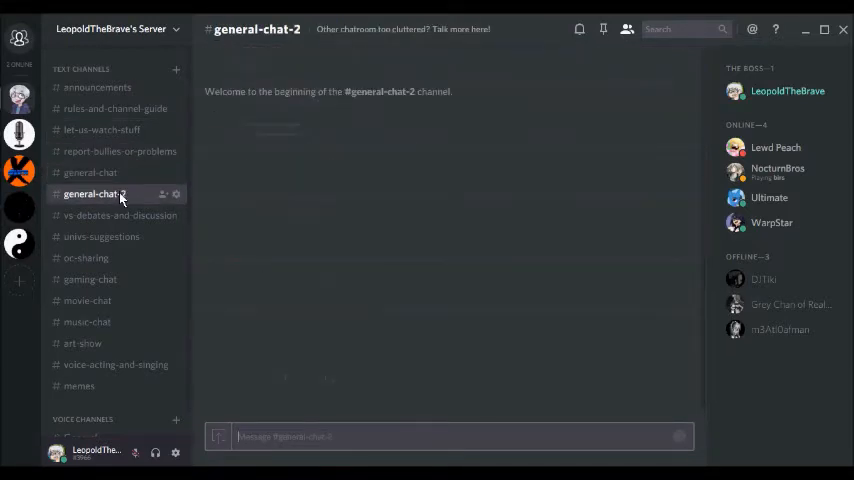
click(119, 215)
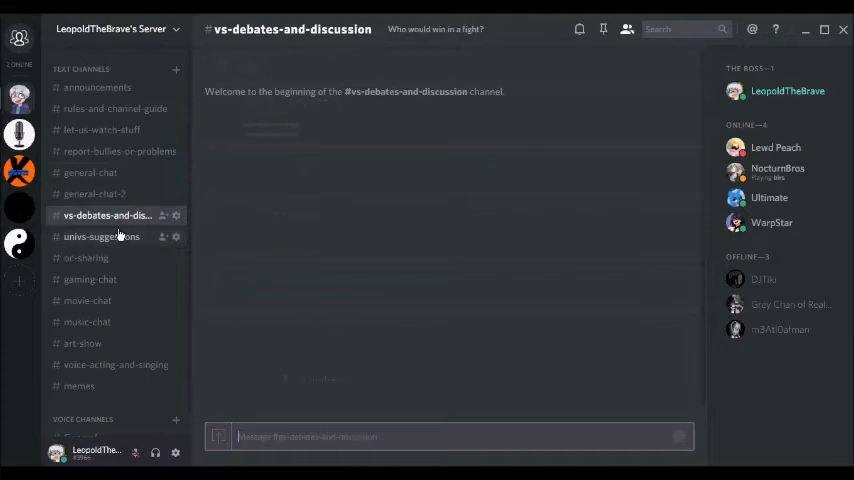
click(101, 236)
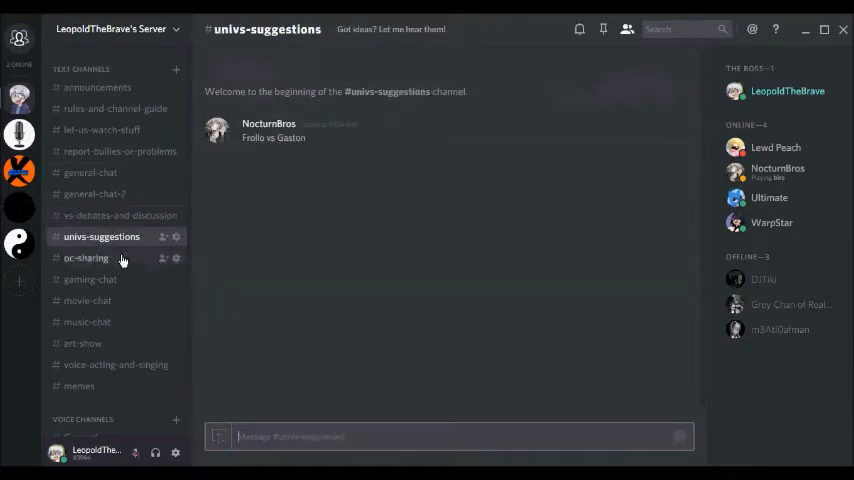
- View #oc-sharing, #gaming-chat, #music-chat, #art-show, #voice-acting-and-singing and #memes, then return to #announcements
click(86, 258)
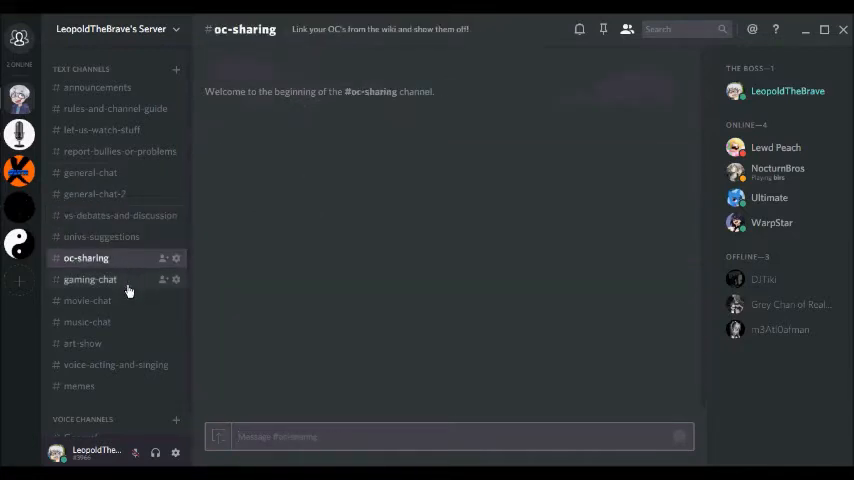
click(90, 279)
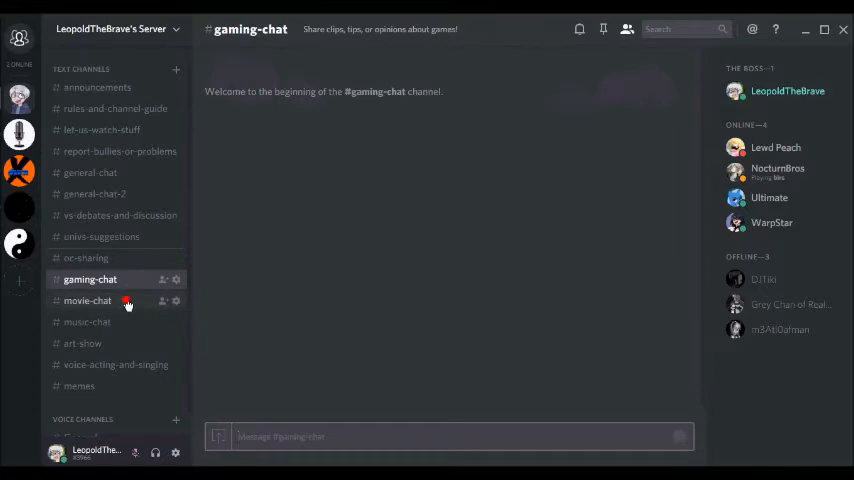
click(87, 321)
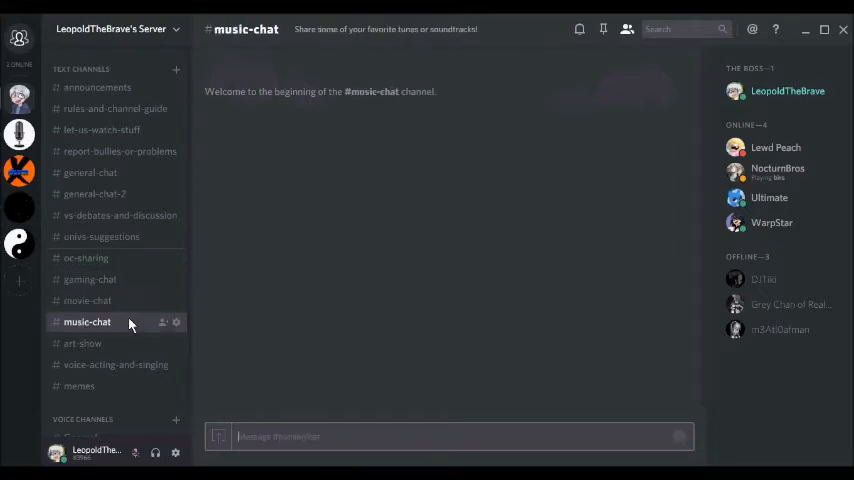
click(82, 343)
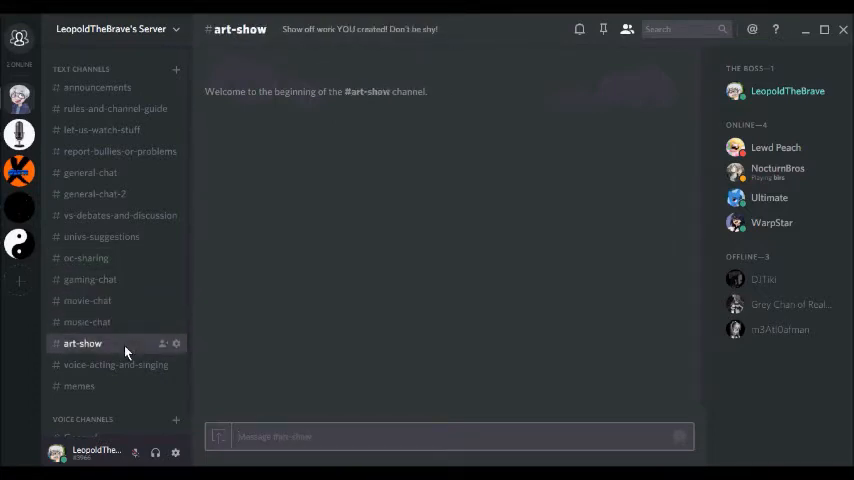
click(116, 364)
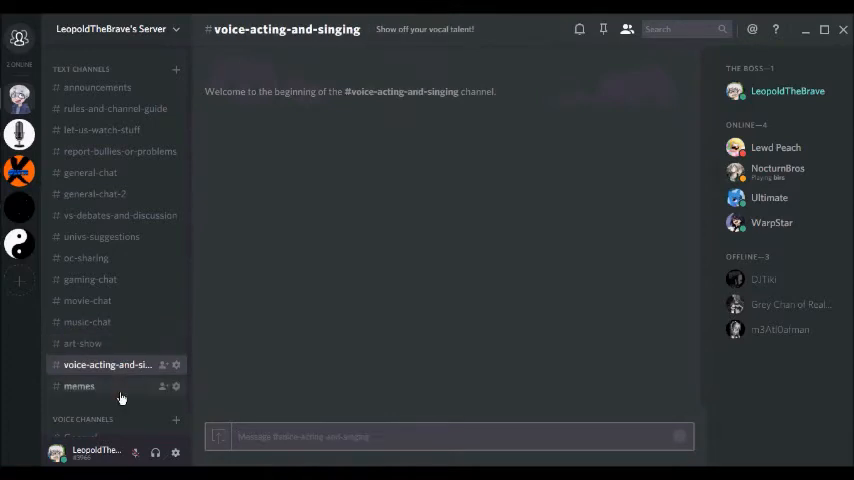
click(79, 386)
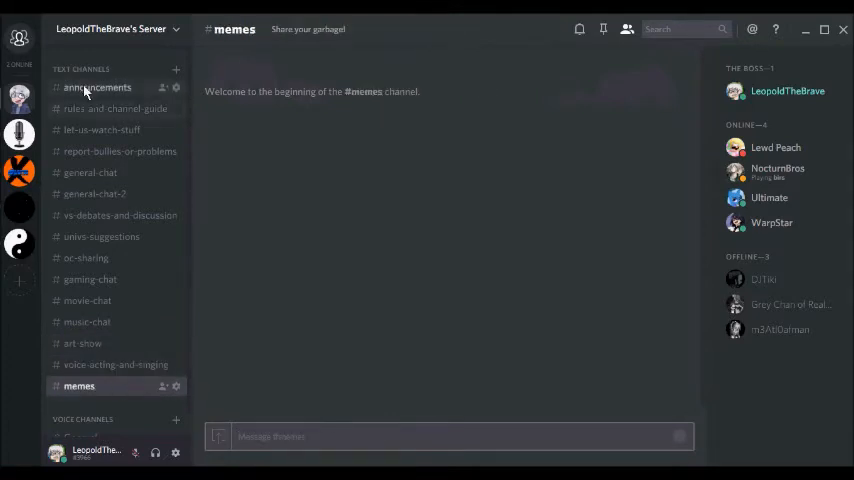
click(97, 87)
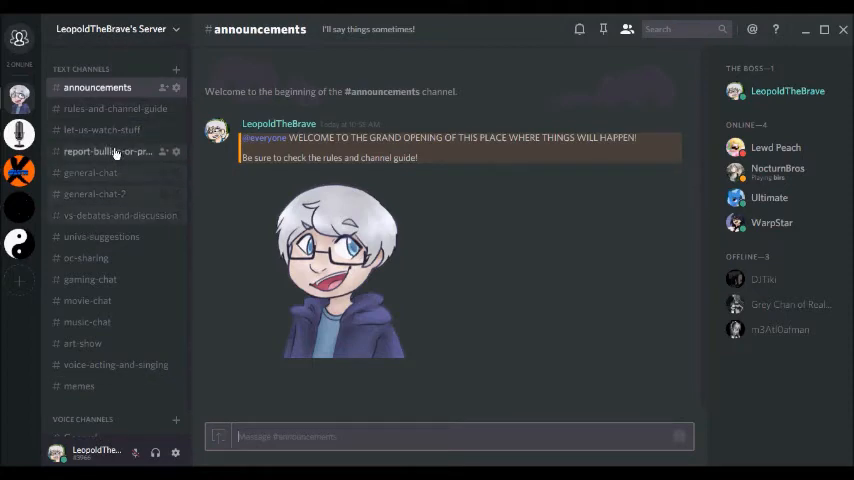
- Revisit #let-us-watch-stuff, then choose Join a Server from the Add Server menu
click(101, 130)
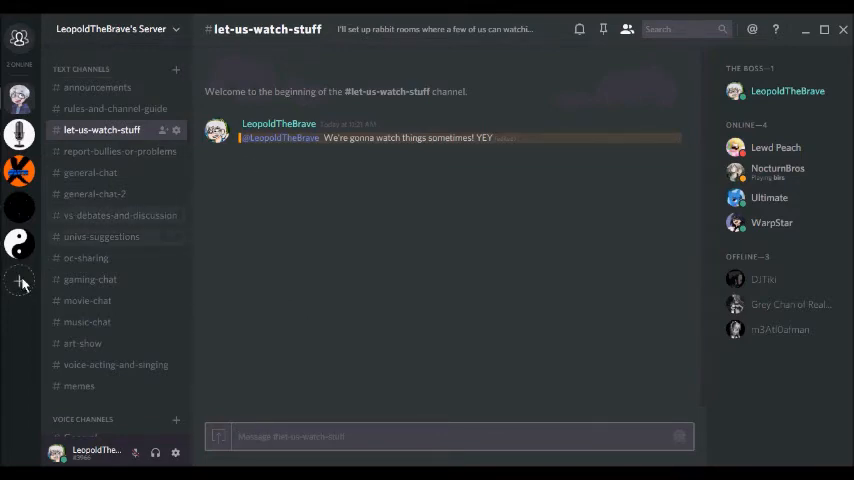
click(20, 280)
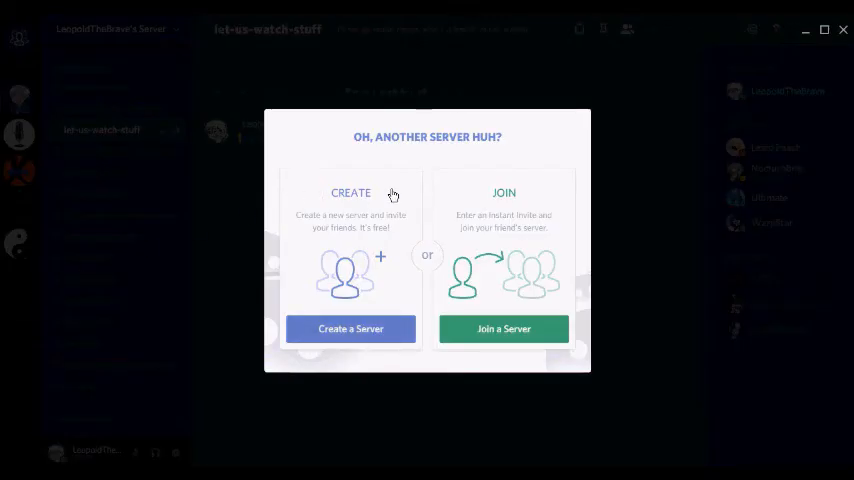
click(503, 328)
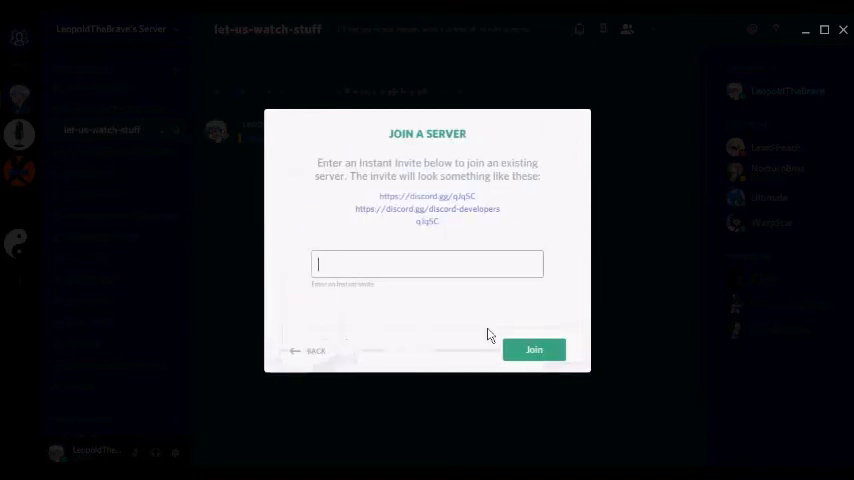